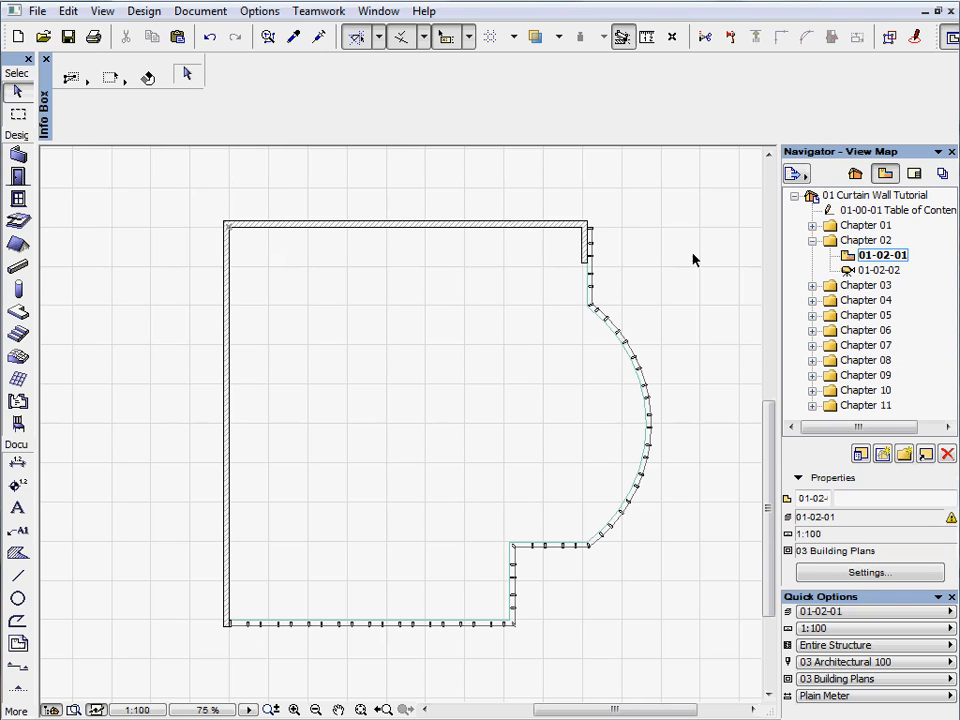
{"action": "mouse_move", "coordinate": [660, 268]}
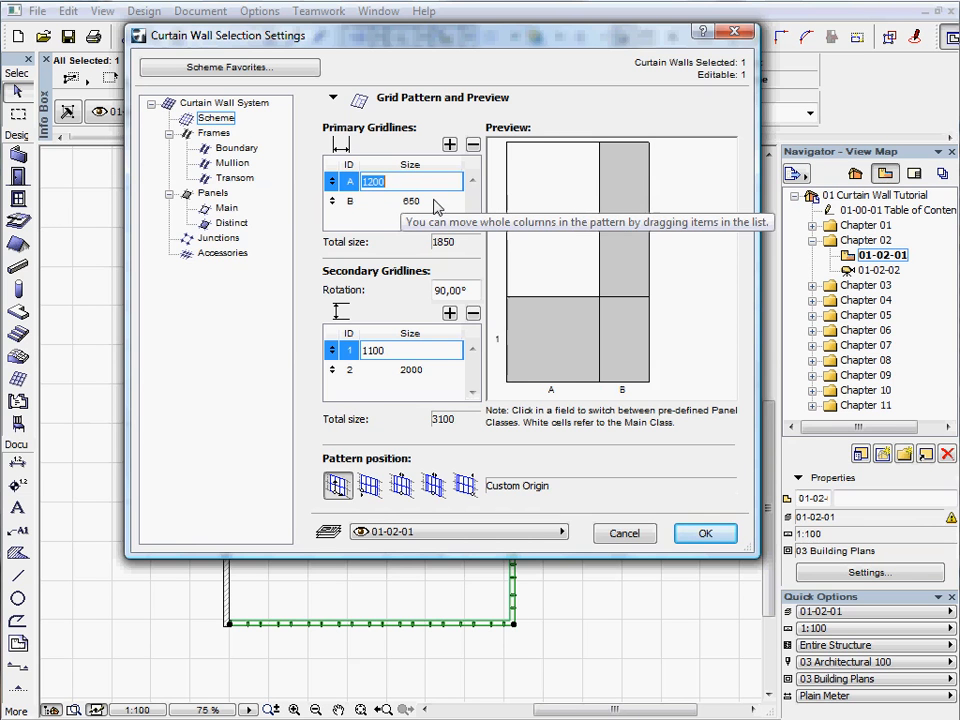
Set primary gridline B to 850 and the first two secondary rows to 900 and 1500.
{"action": "left_click", "coordinate": [410, 200]}
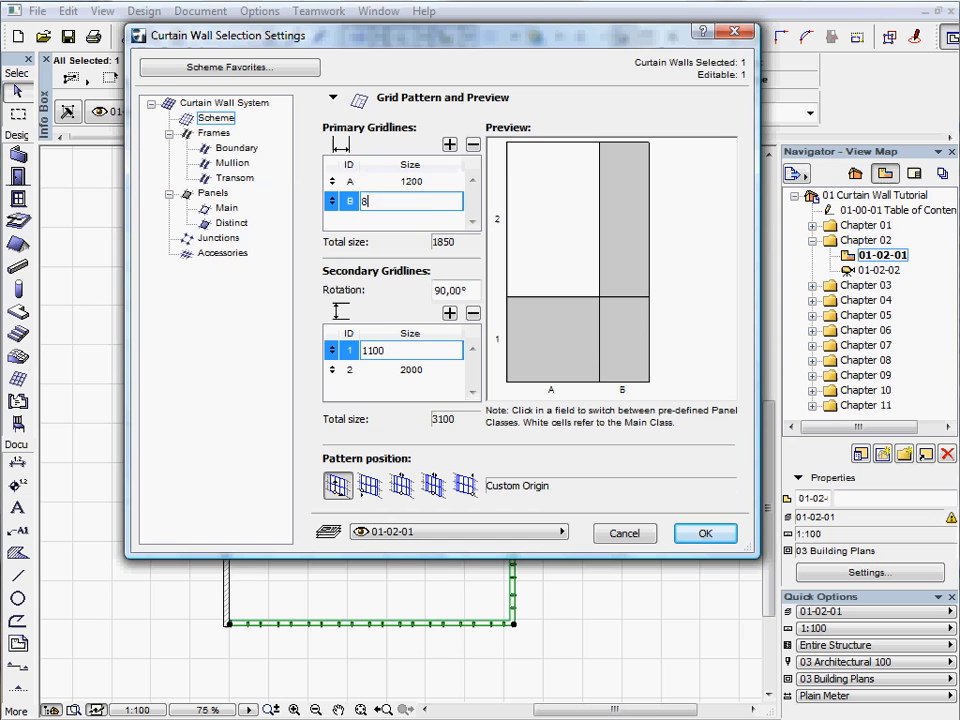
{"action": "type", "text": "850"}
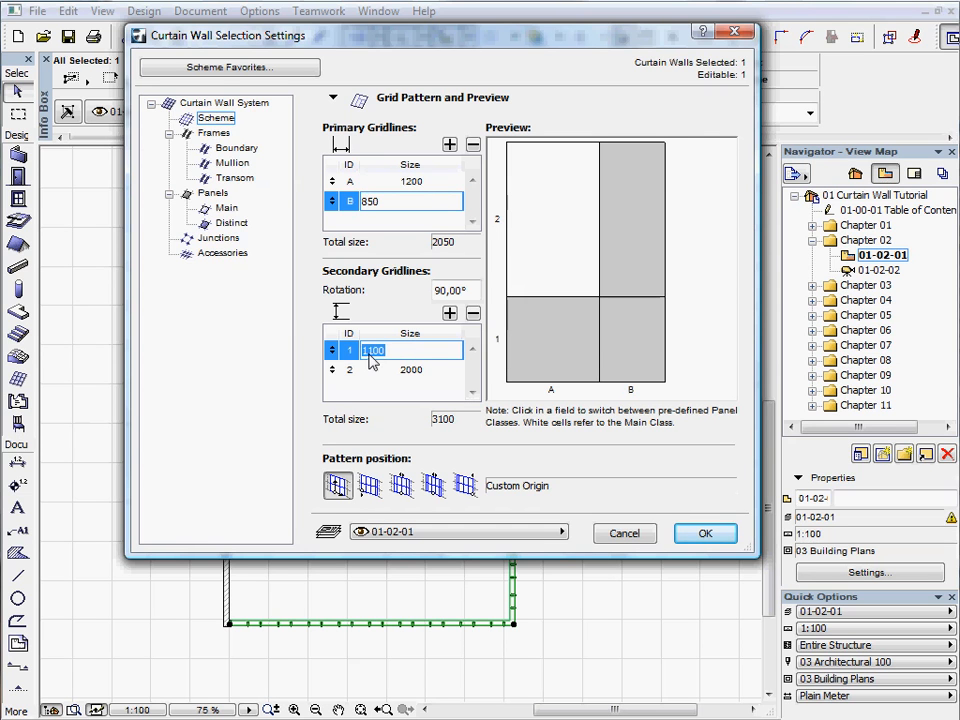
{"action": "type", "text": "900"}
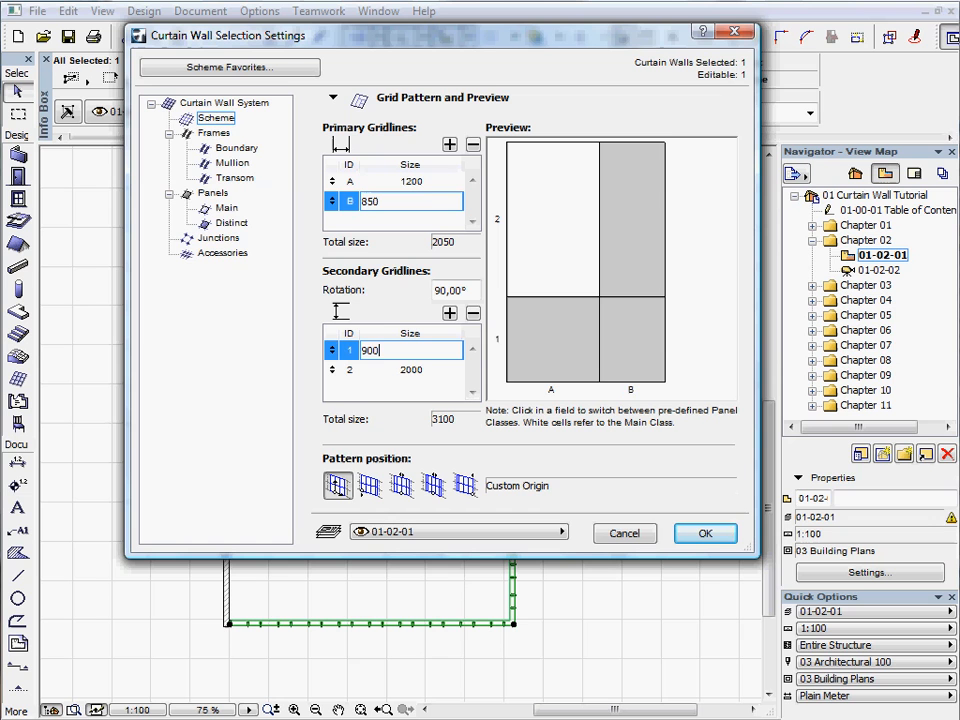
{"action": "left_click", "coordinate": [410, 370]}
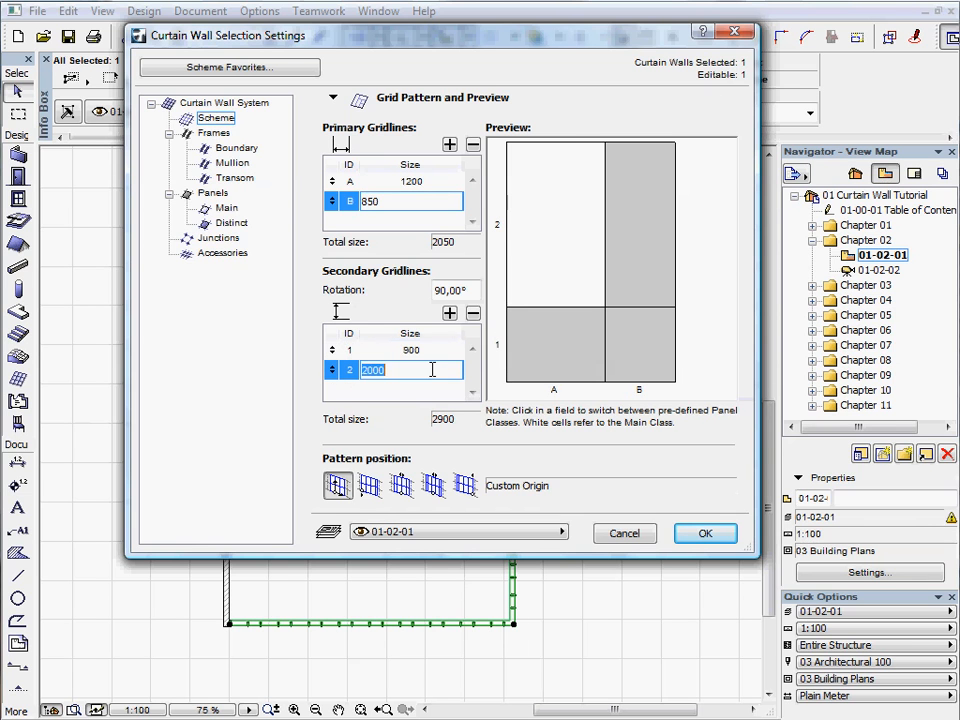
{"action": "type", "text": "15"}
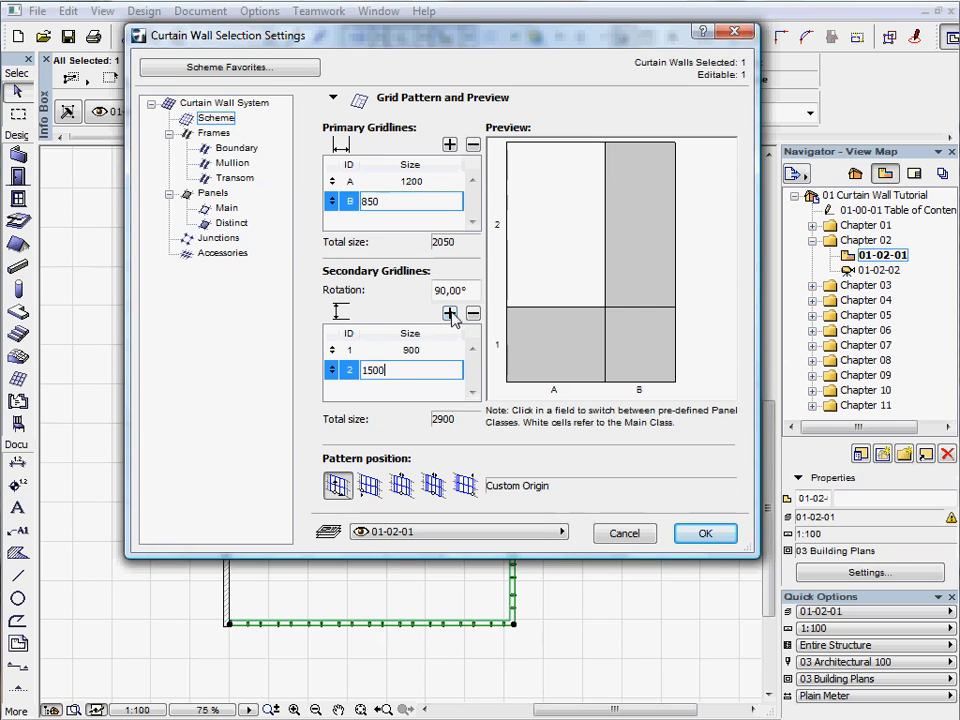
Add a third secondary grid row sized 700.
{"action": "left_click", "coordinate": [448, 312]}
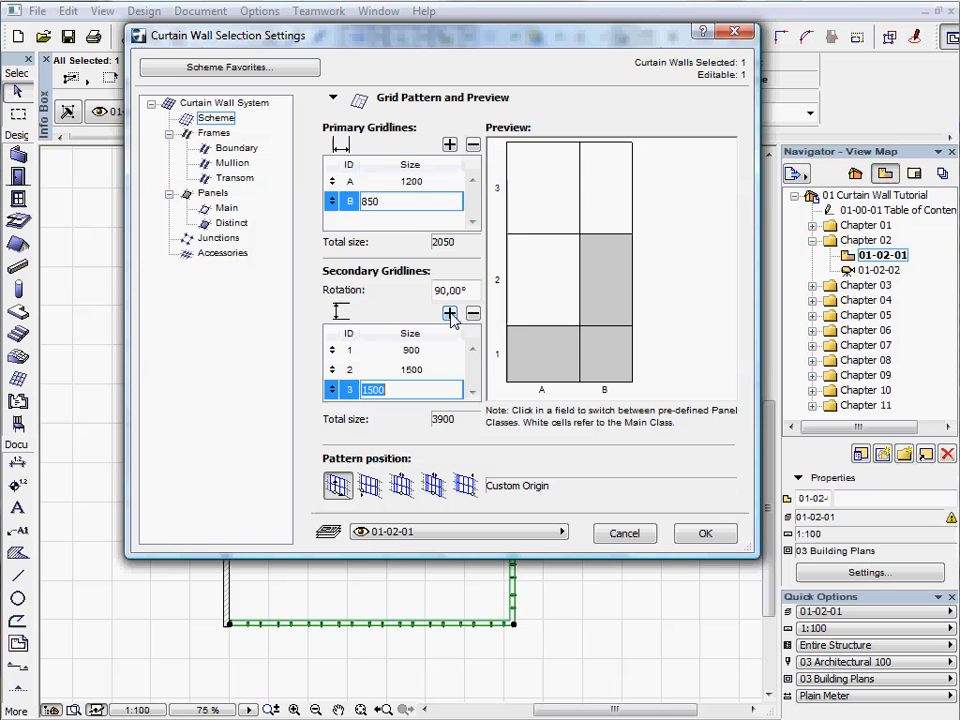
{"action": "type", "text": "700"}
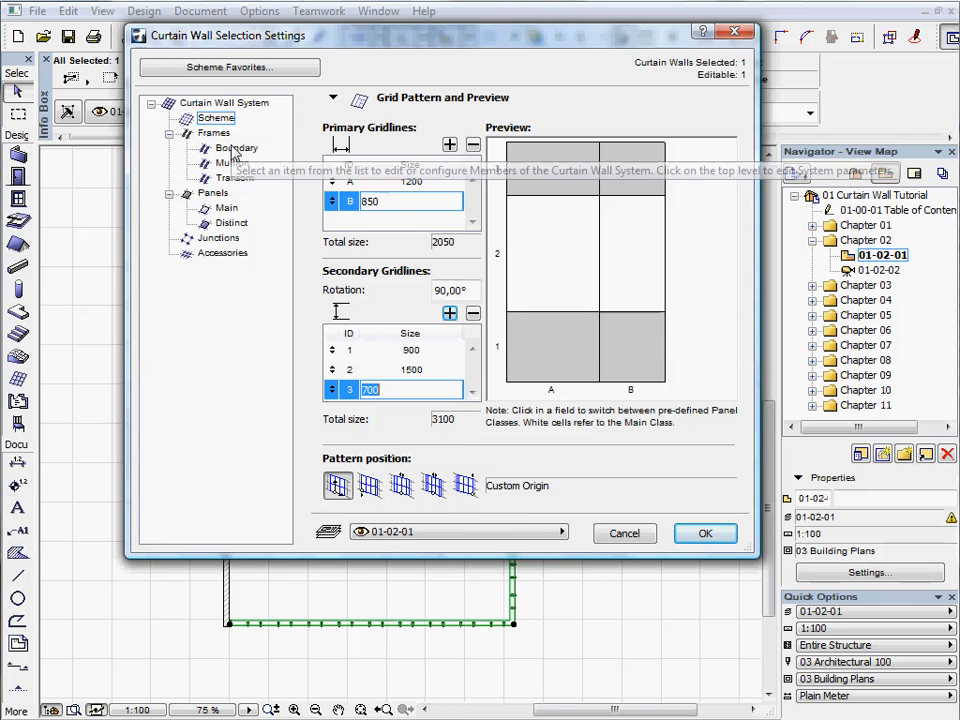
Set the butt-glazed boundary frame b dimension to 230 with d at 5.
{"action": "left_click", "coordinate": [236, 148]}
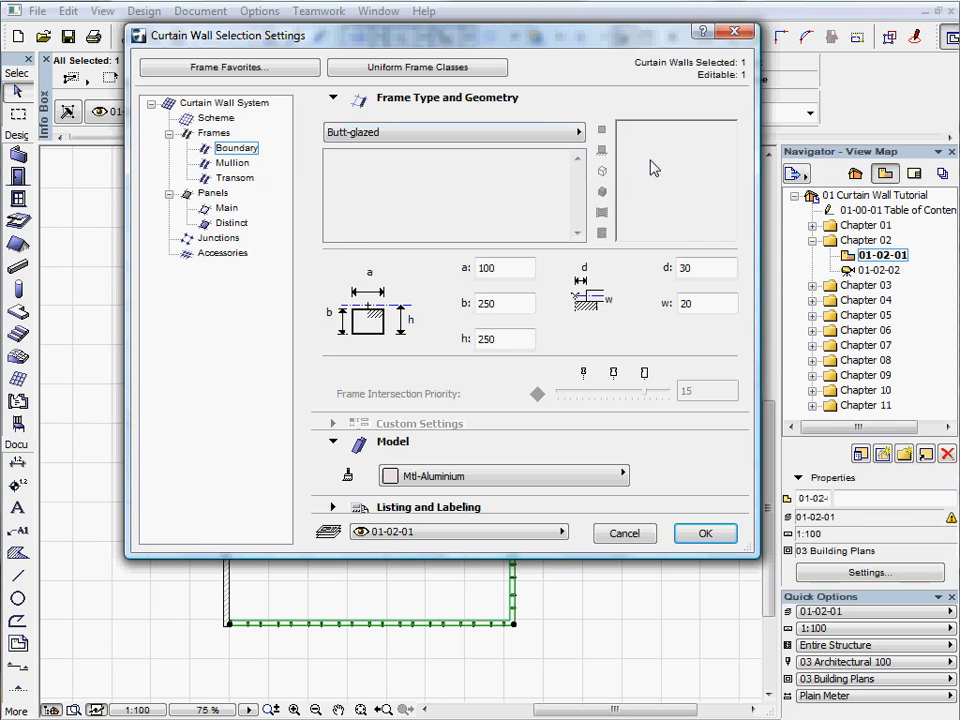
{"action": "triple_click", "coordinate": [504, 304]}
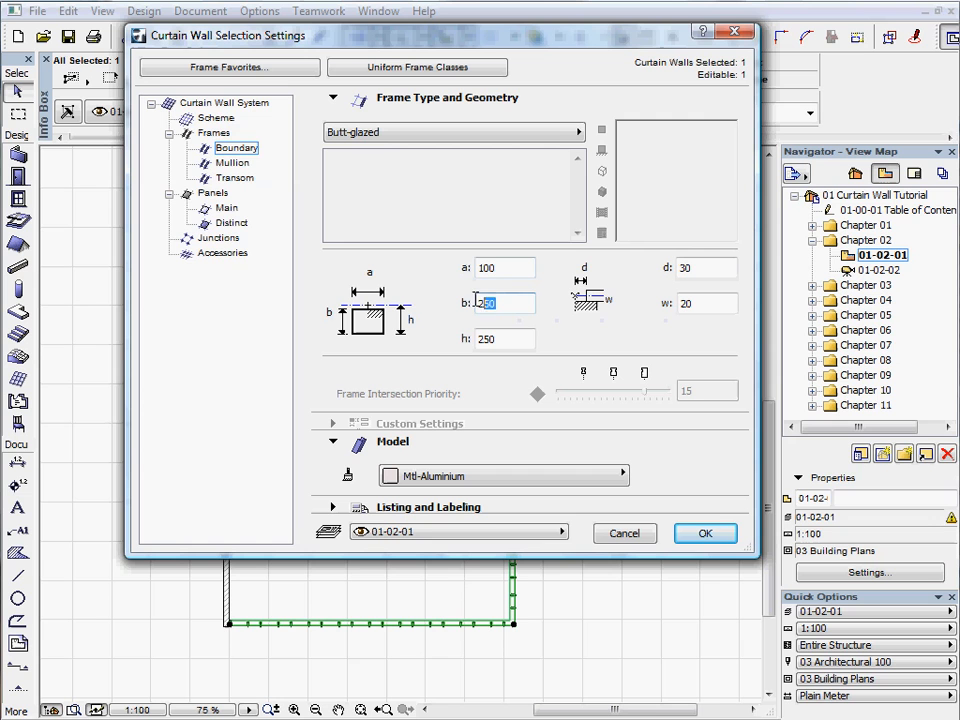
{"action": "type", "text": "230"}
{"action": "left_click", "coordinate": [706, 266]}
{"action": "type", "text": "5"}
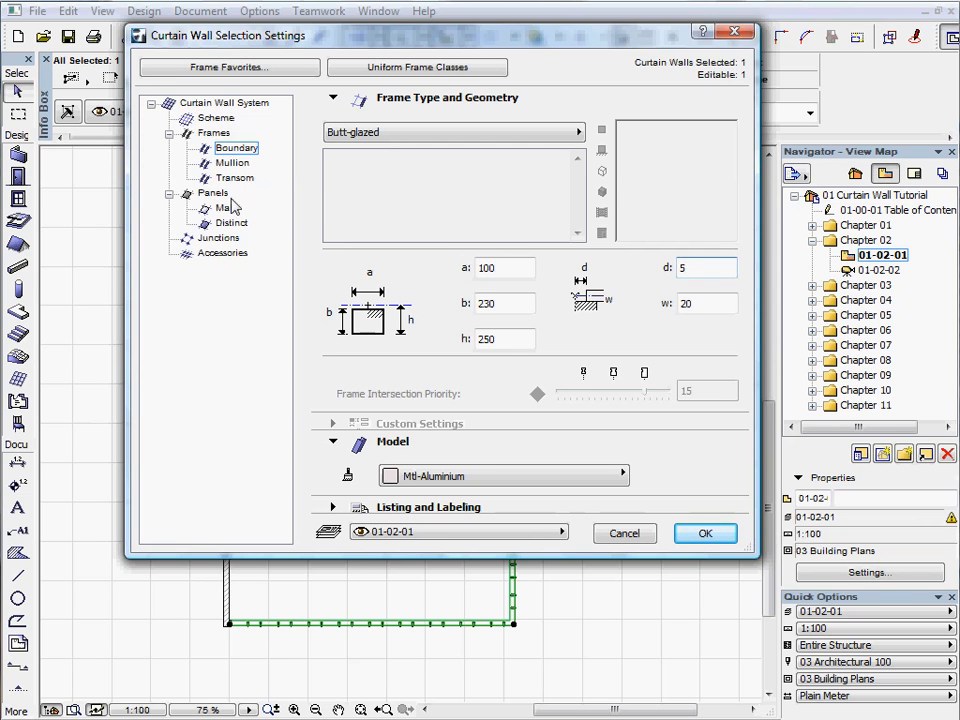
Make the mullion frames butt-glazed with b set to 180 and d at 5.
{"action": "left_click", "coordinate": [454, 132]}
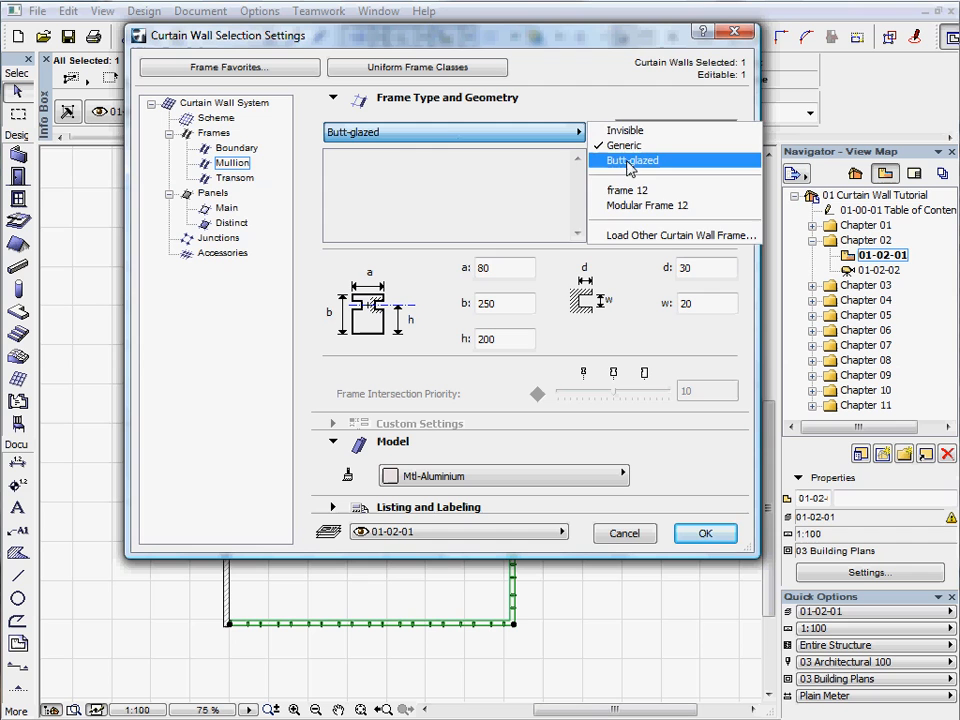
{"action": "left_click", "coordinate": [632, 160]}
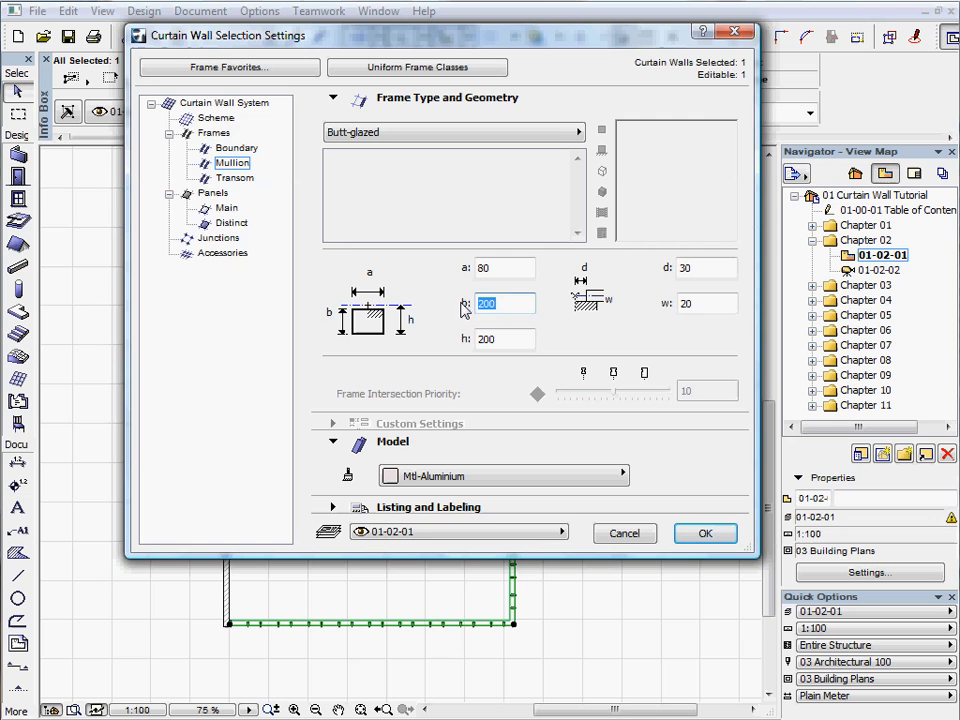
{"action": "type", "text": "180"}
{"action": "left_click", "coordinate": [706, 268]}
{"action": "type", "text": "5"}
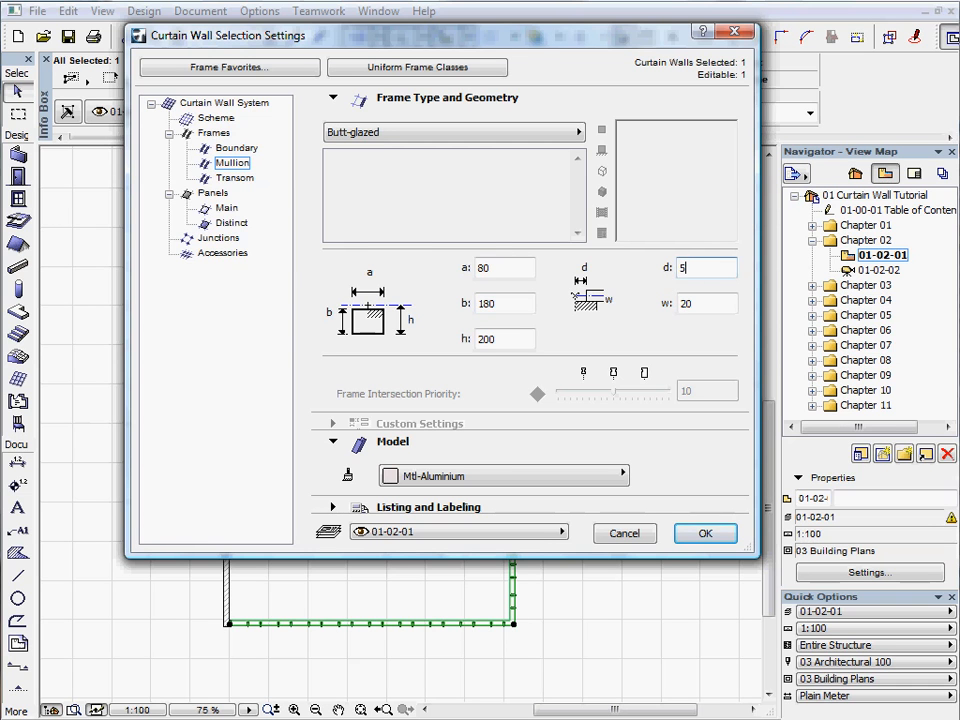
{"action": "left_click", "coordinate": [234, 176]}
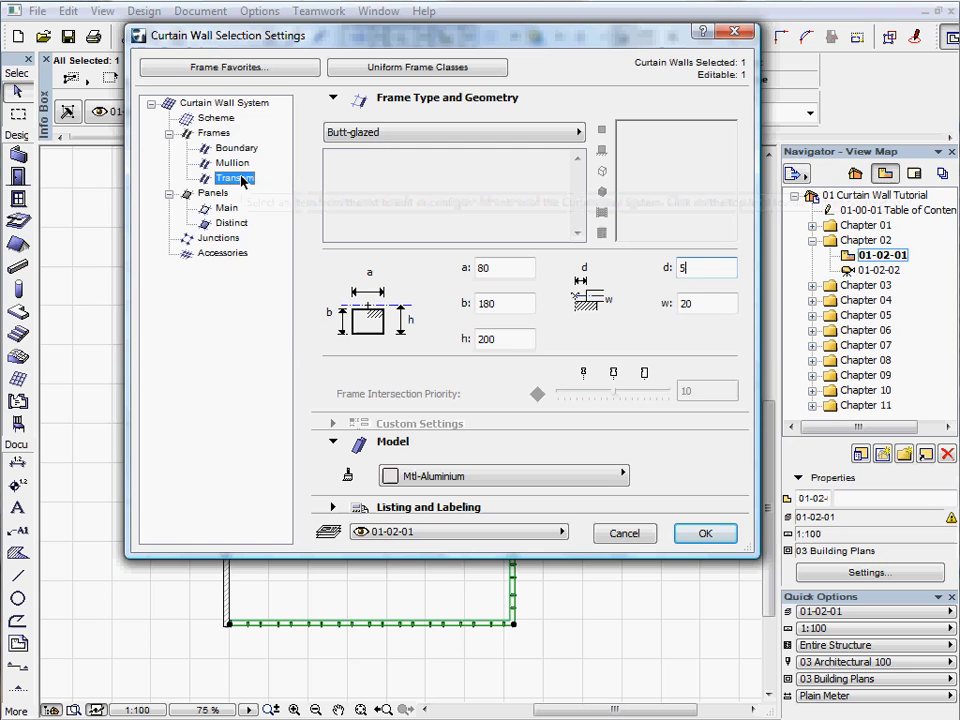
Make the transoms butt-glazed with b 90, d 5 and an Mtl-Aluminium surface.
{"action": "left_click", "coordinate": [576, 132]}
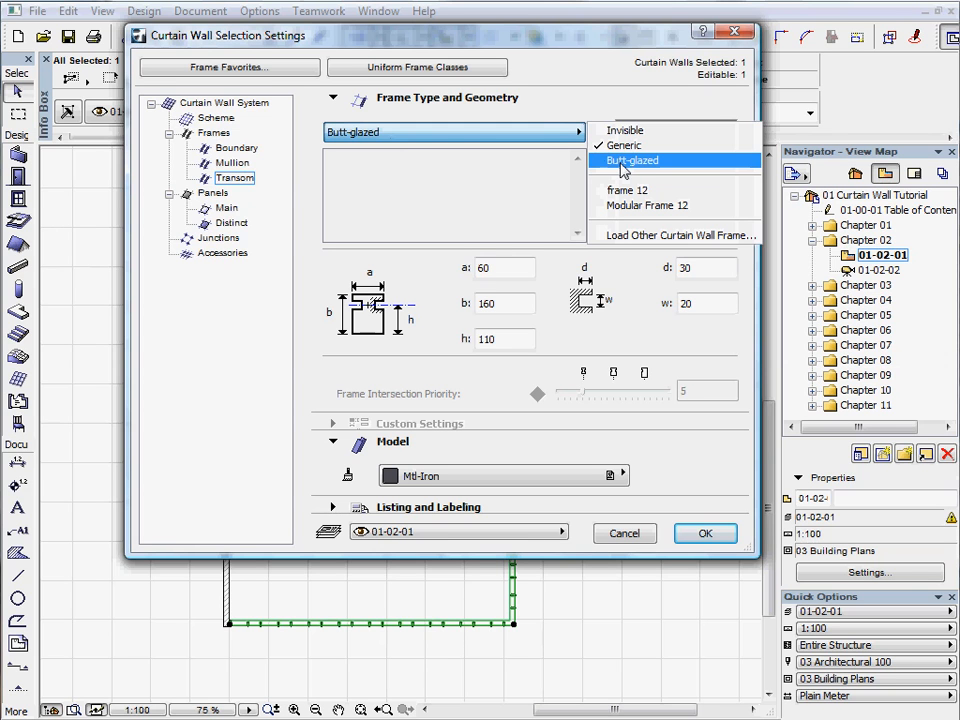
{"action": "left_click", "coordinate": [632, 160]}
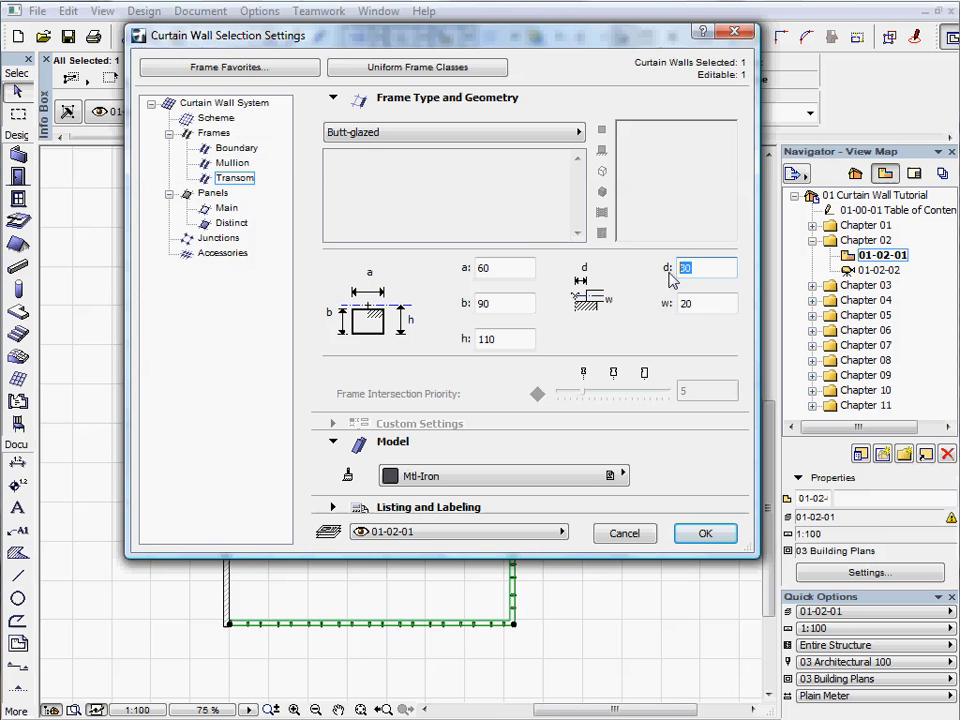
{"action": "type", "text": "5"}
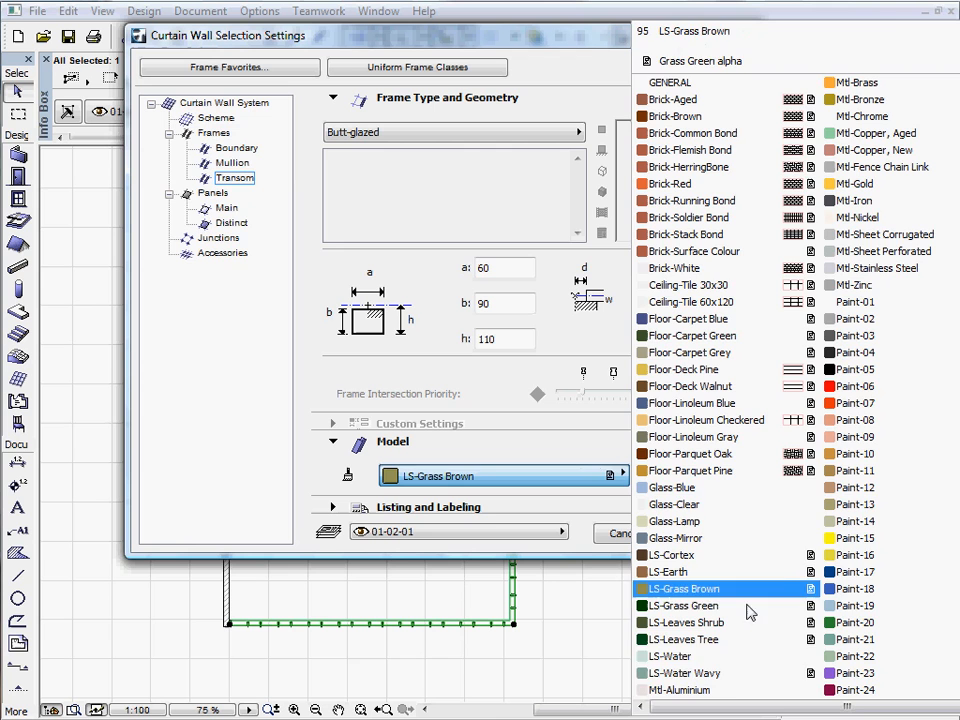
{"action": "left_click", "coordinate": [684, 690]}
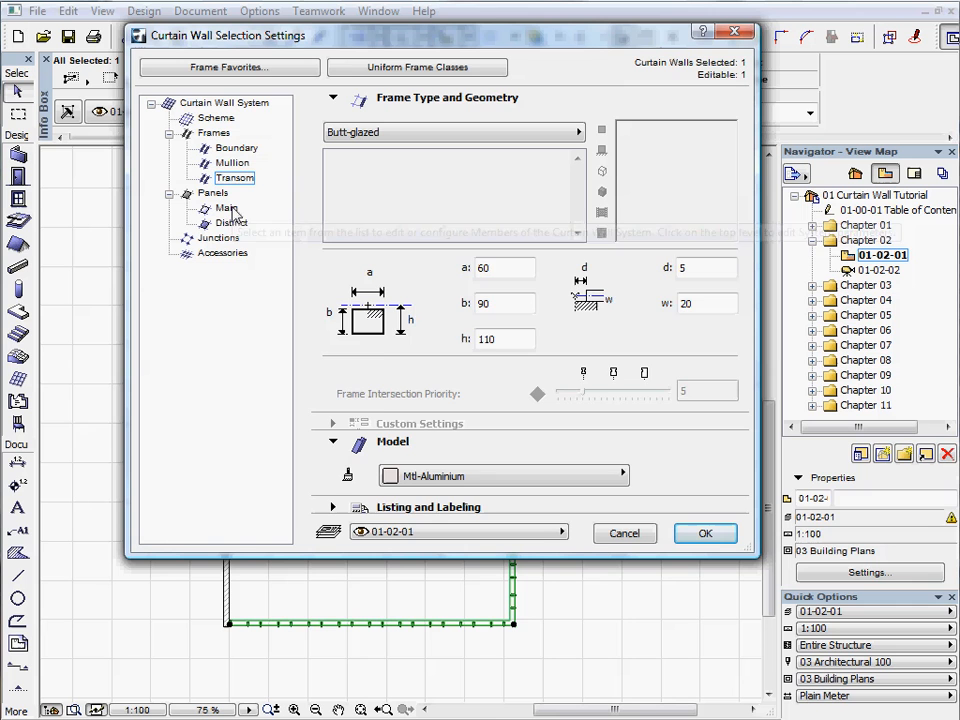
Assign Glass-Blue to the main panels and Glass-Mirror to the distinct panels.
{"action": "left_click", "coordinate": [228, 208]}
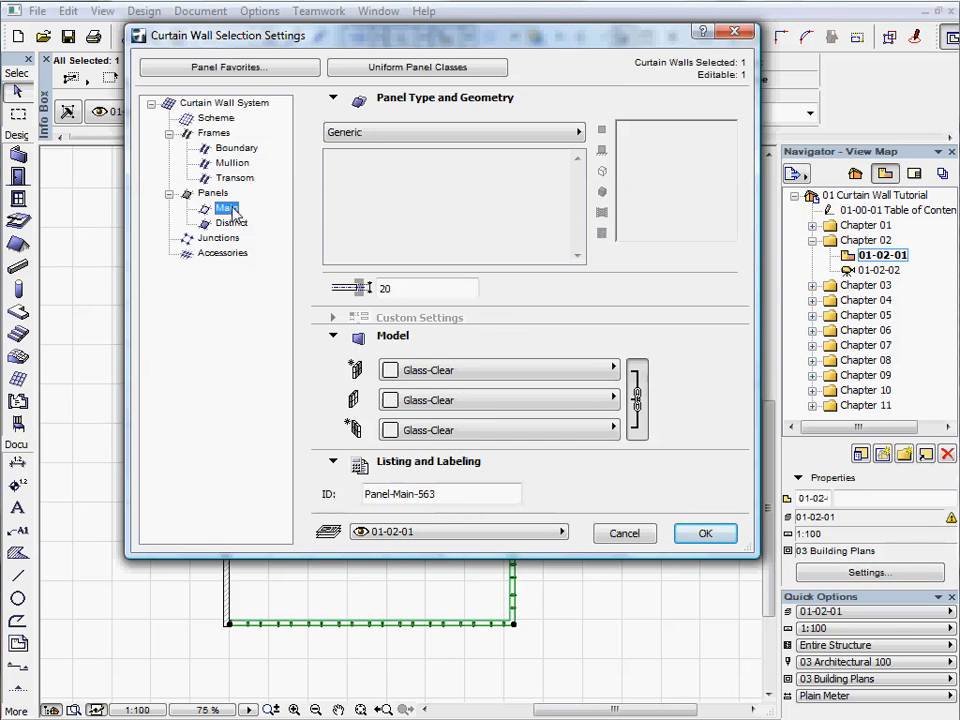
{"action": "left_click", "coordinate": [612, 368]}
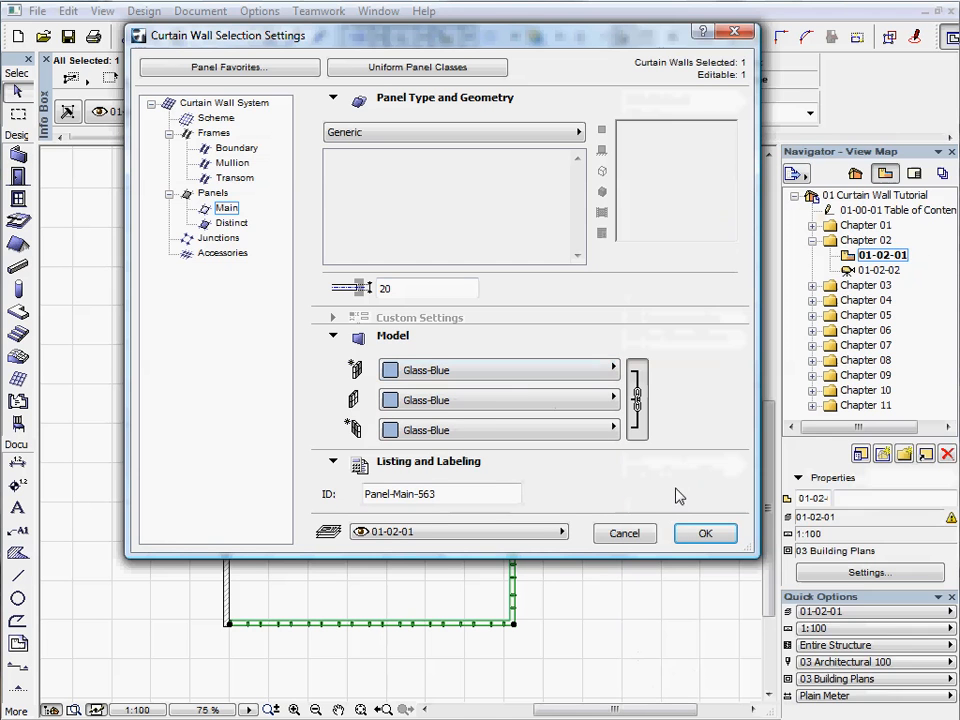
{"action": "mouse_move", "coordinate": [240, 232]}
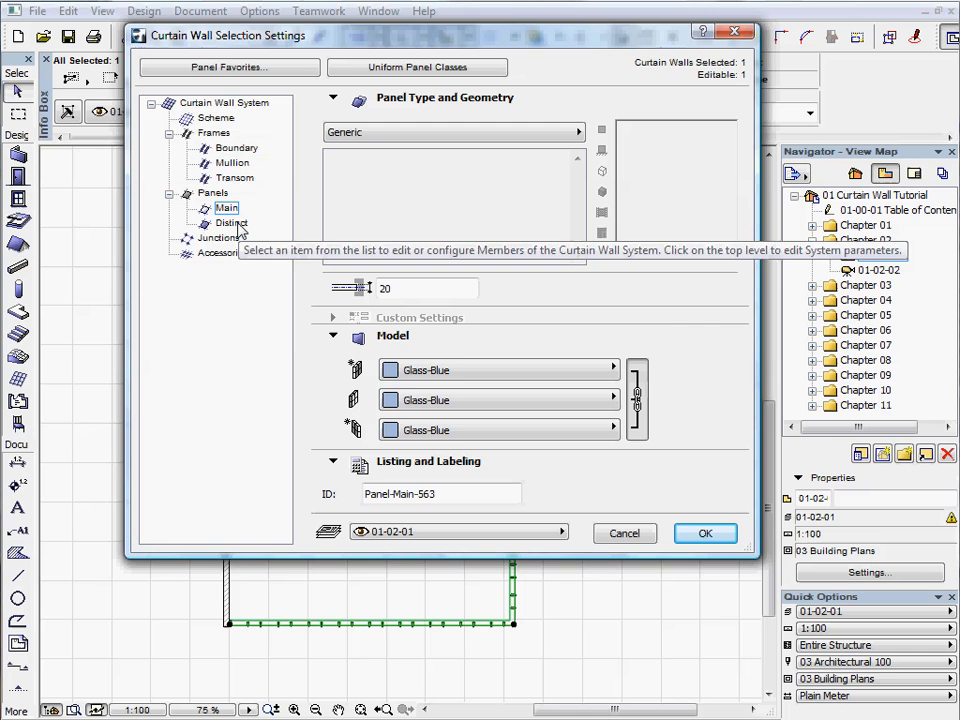
{"action": "left_click", "coordinate": [232, 222]}
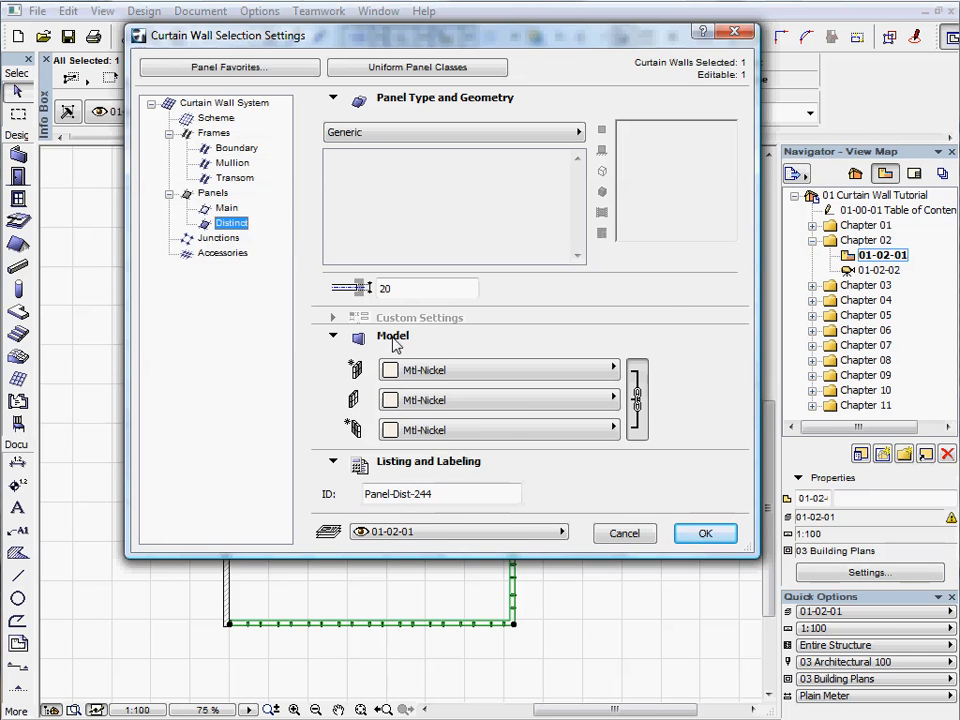
{"action": "left_click", "coordinate": [612, 368]}
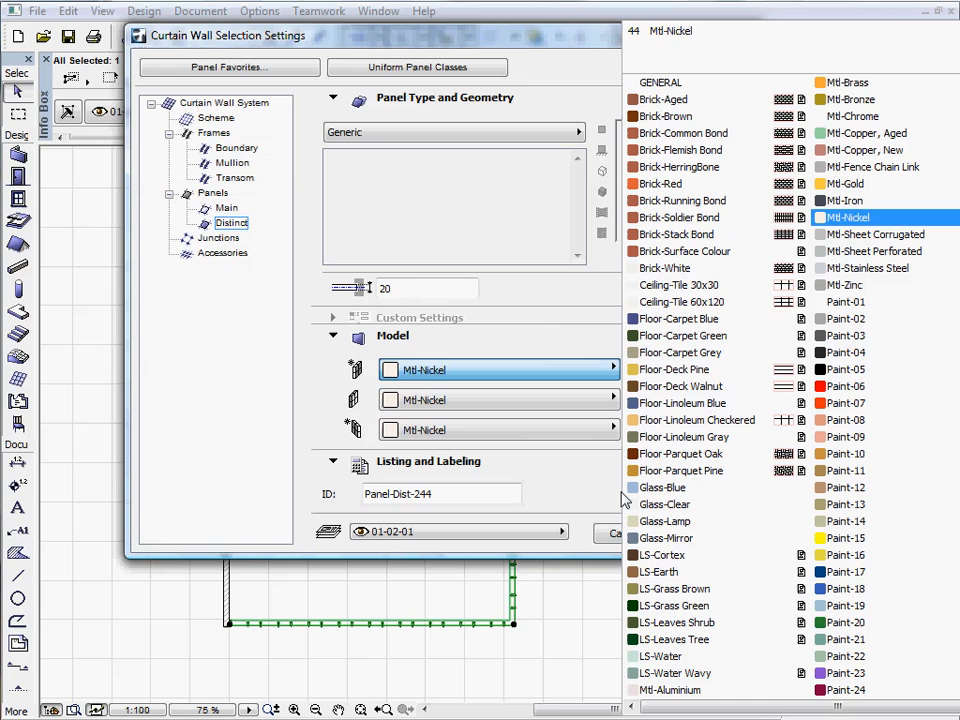
{"action": "left_click", "coordinate": [664, 538]}
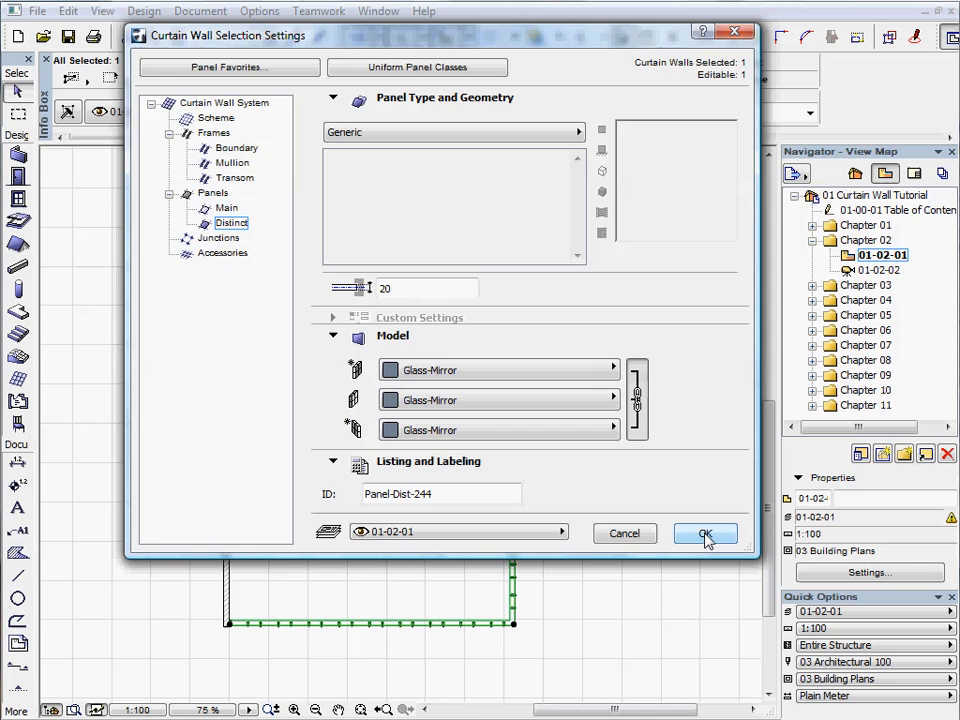
Apply the curtain wall settings and show the building in the 3D window.
{"action": "left_click", "coordinate": [704, 532]}
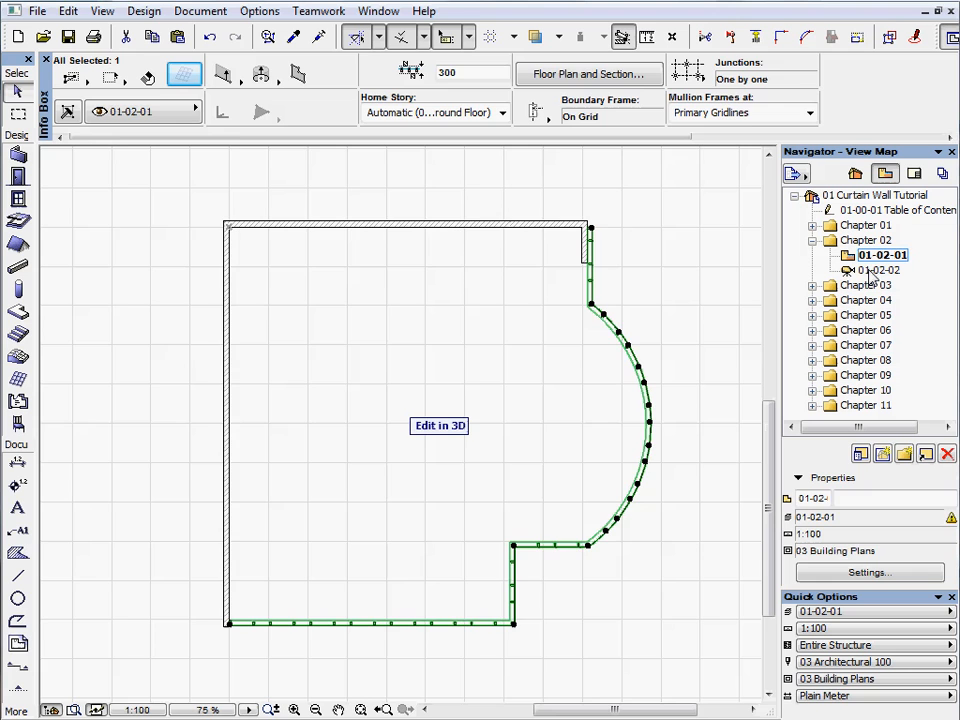
{"action": "double_click", "coordinate": [882, 270]}
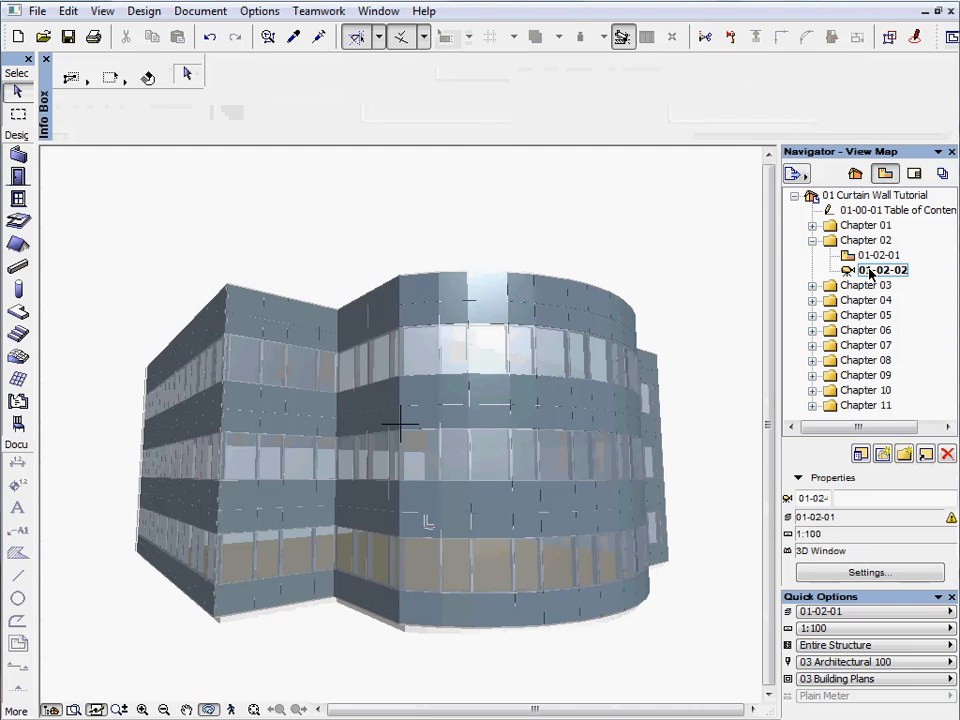